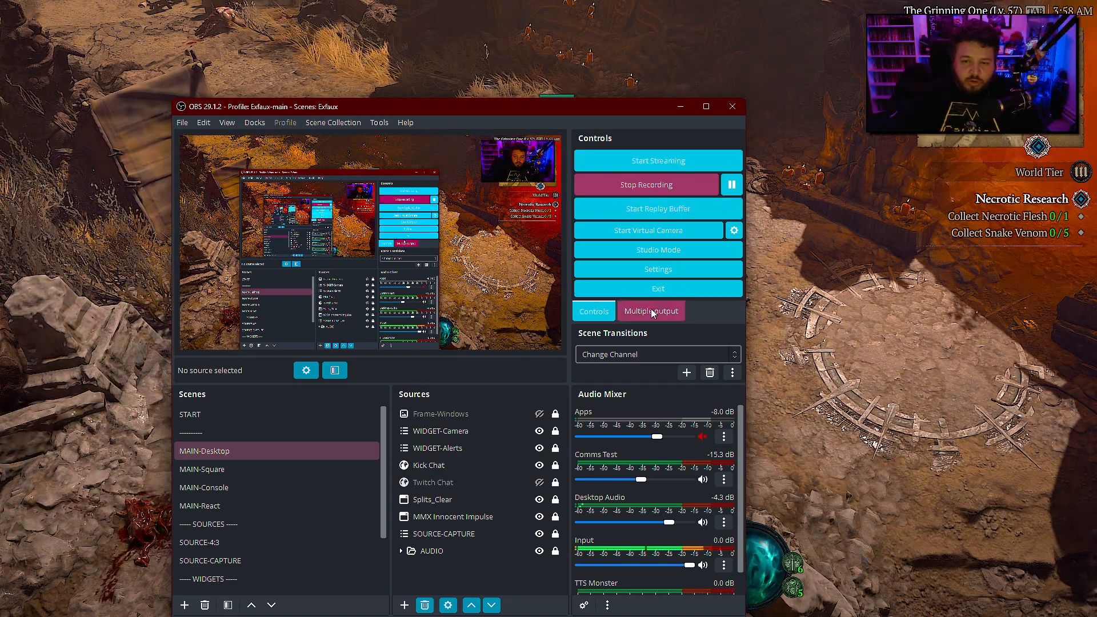
pyautogui.moveTo(646, 315)
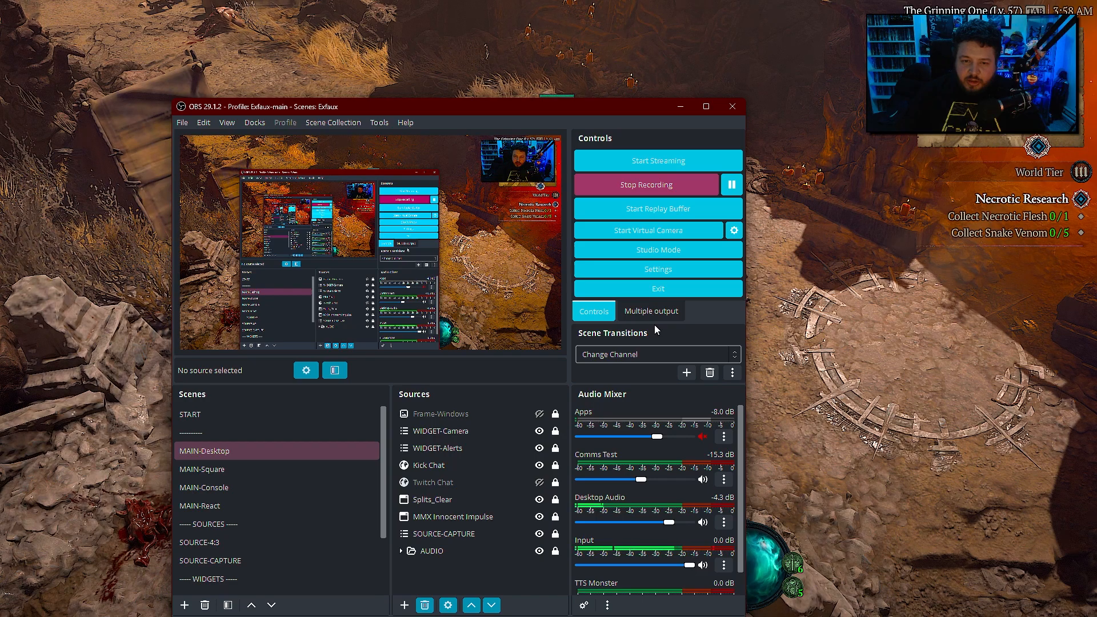
pyautogui.moveTo(657, 329)
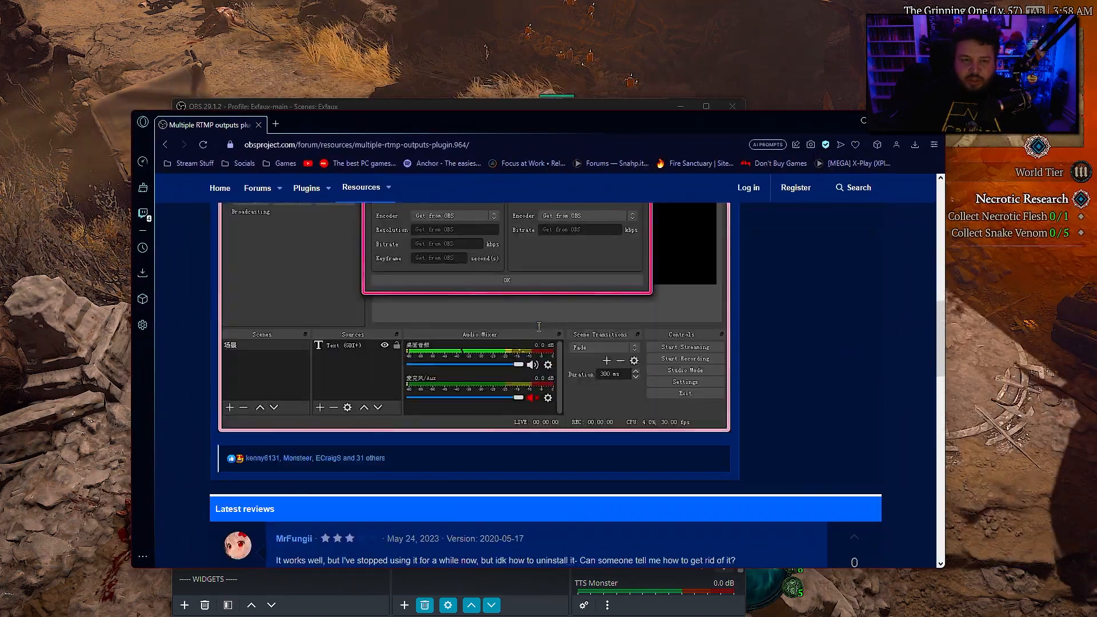
# Scroll through the Multiple RTMP outputs plugin page on the OBS forums.
pyautogui.scroll(3)
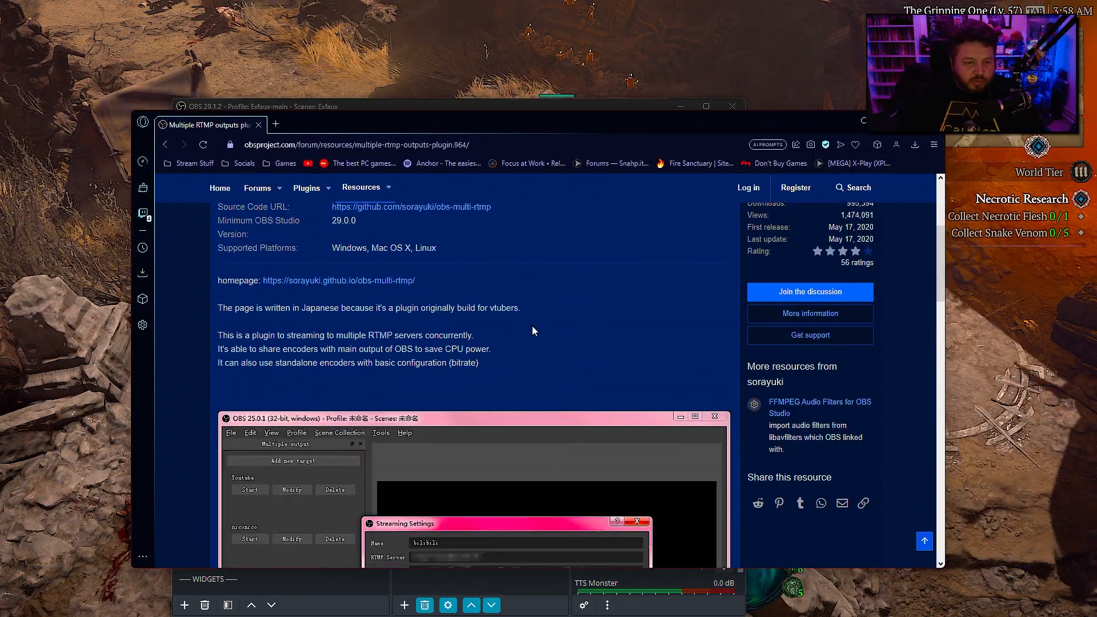
pyautogui.scroll(-3)
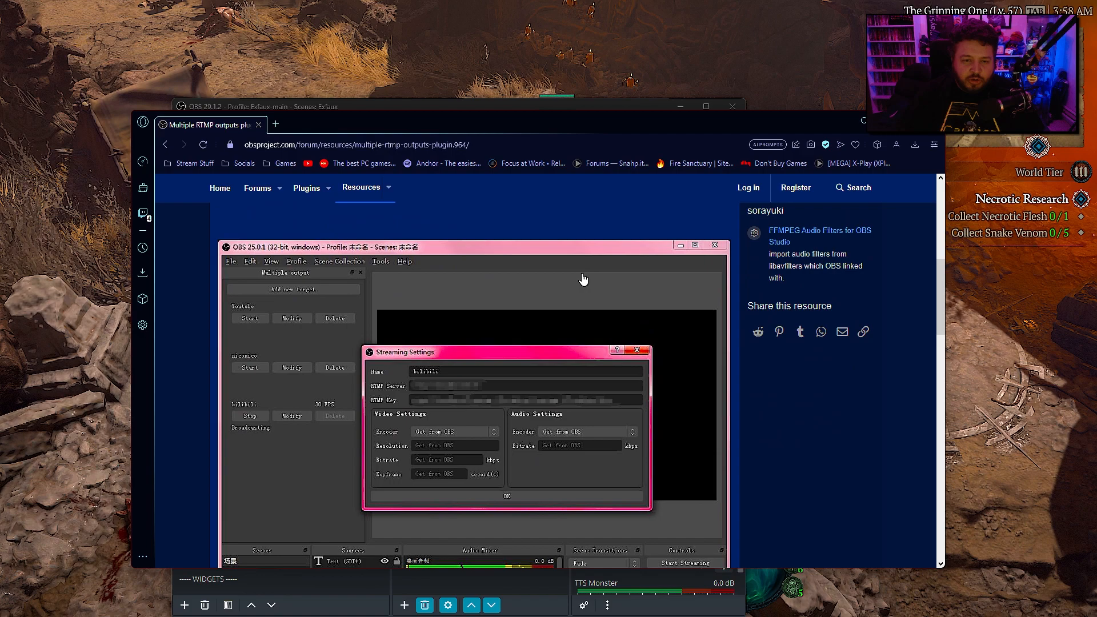
pyautogui.moveTo(583, 279)
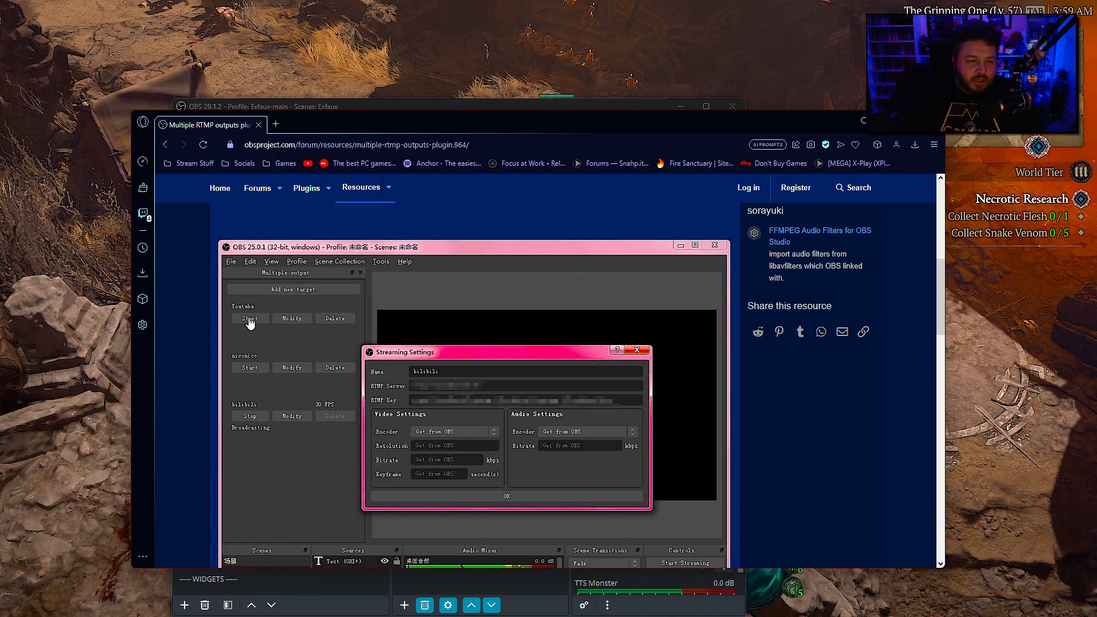
pyautogui.moveTo(241, 318)
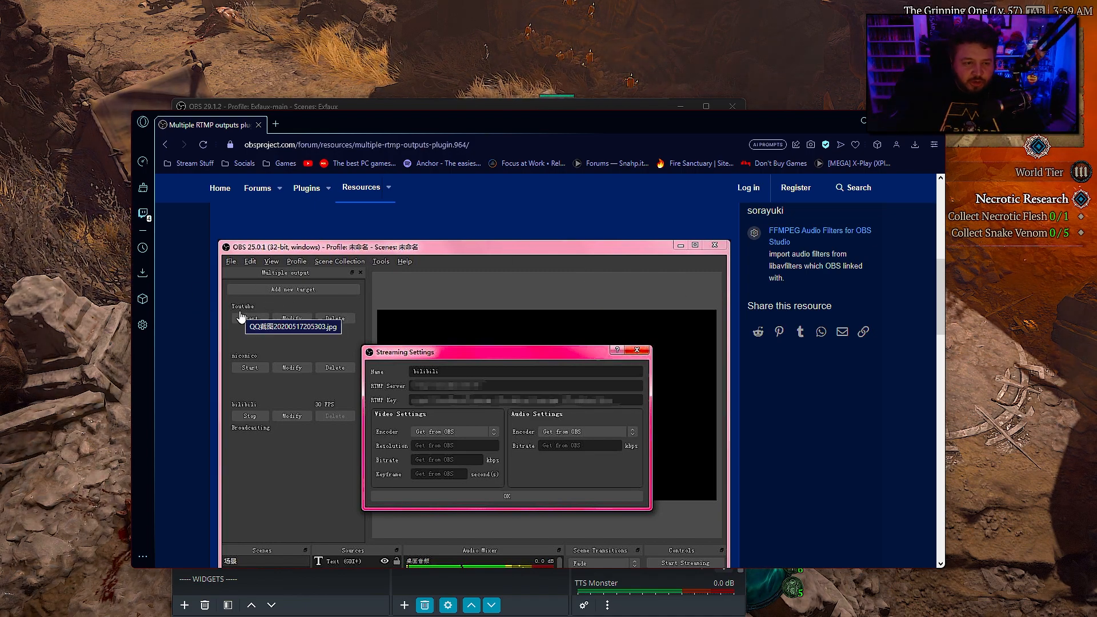
pyautogui.moveTo(279, 387)
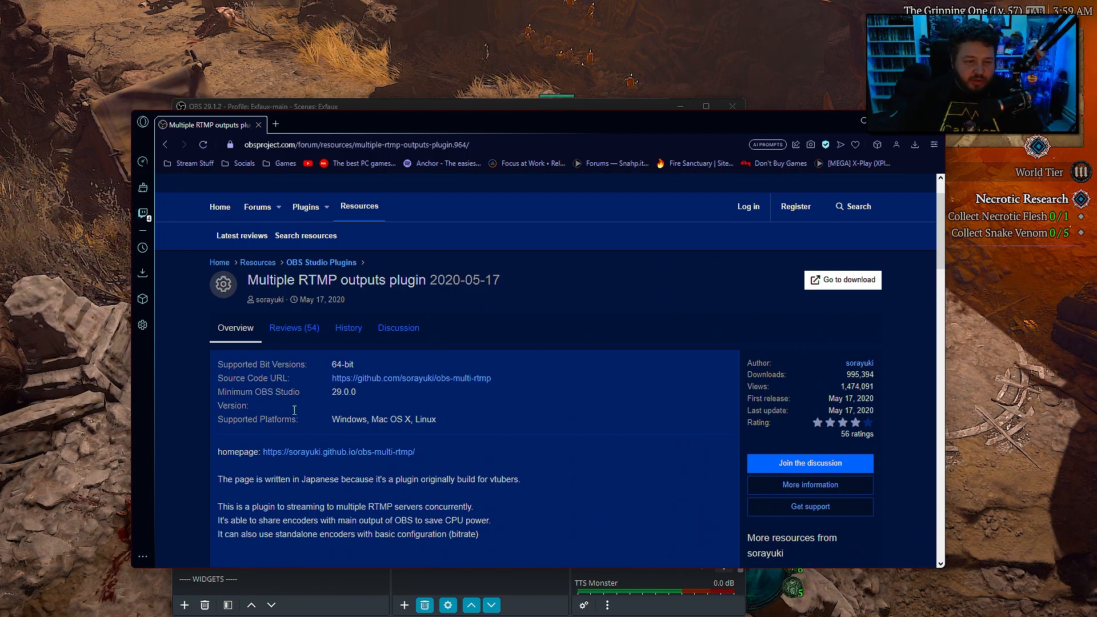
pyautogui.moveTo(589, 348)
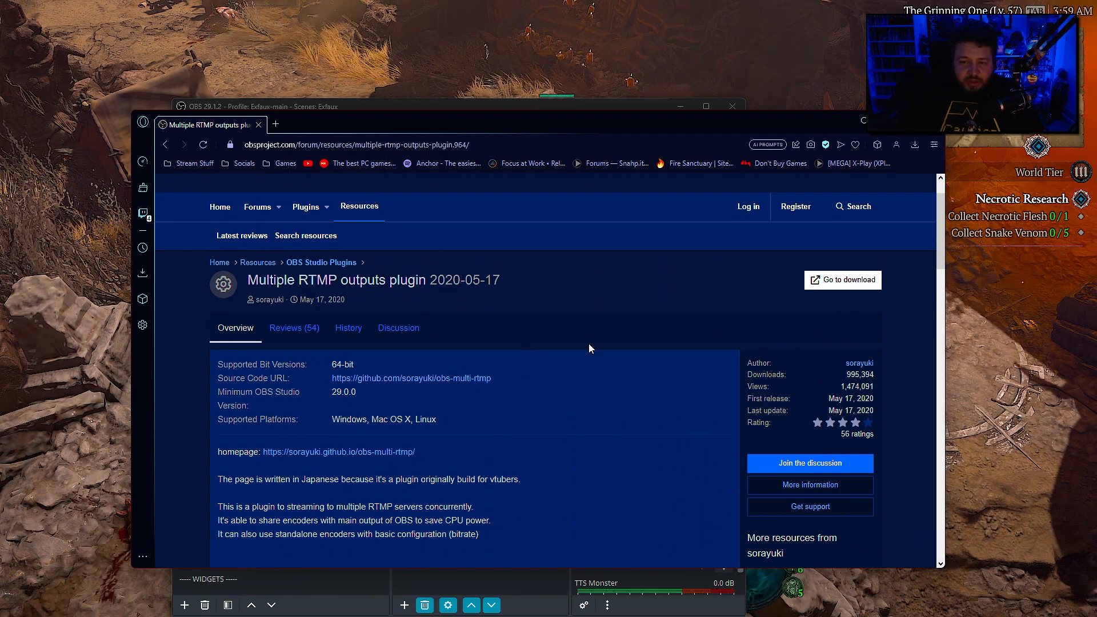
pyautogui.moveTo(323, 299)
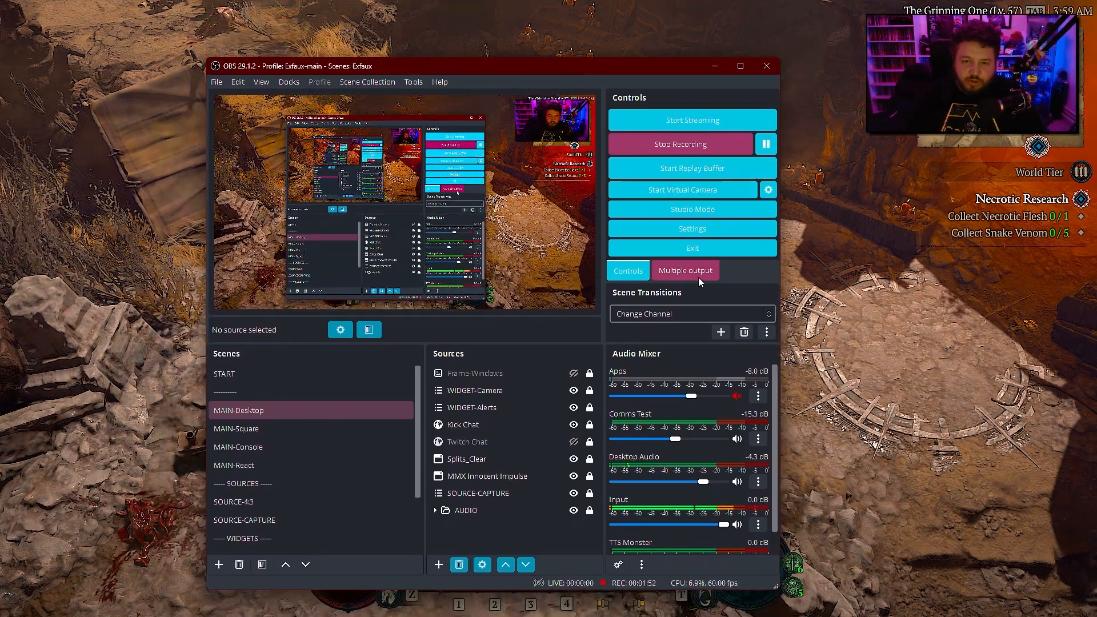
# Check the existing Kick target under Multiple output, then open OBS Settings.
pyautogui.click(685, 270)
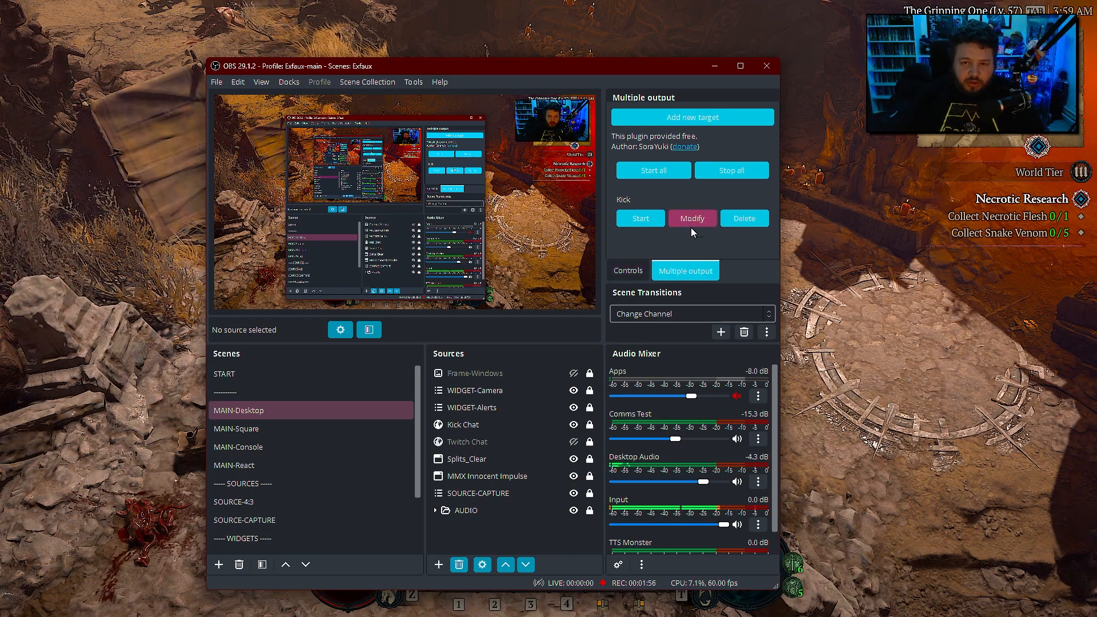
pyautogui.click(628, 270)
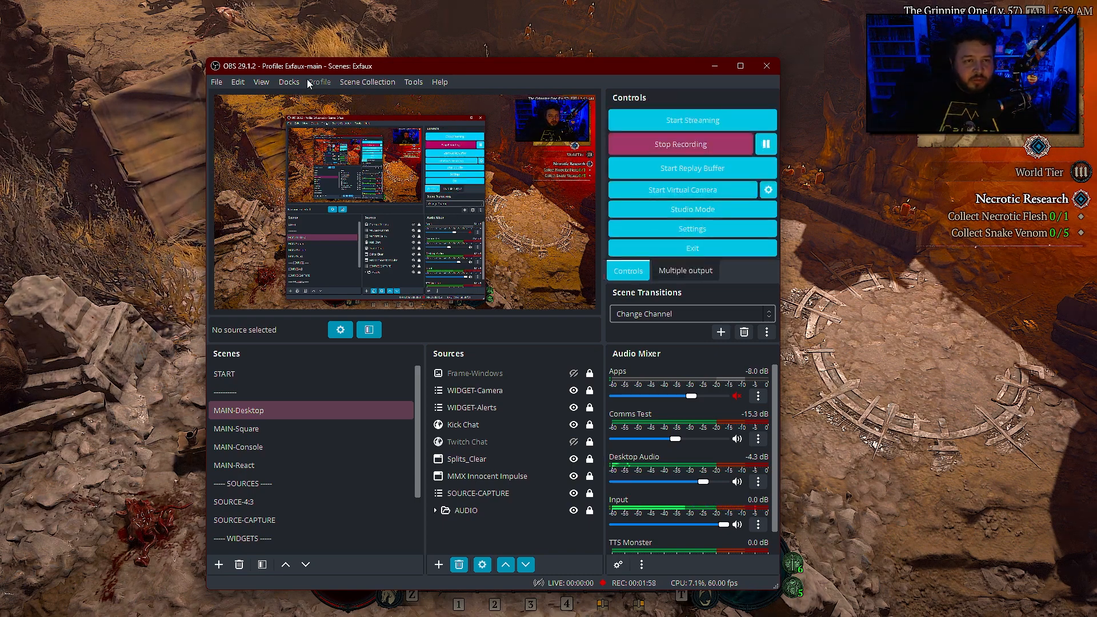
pyautogui.moveTo(627, 233)
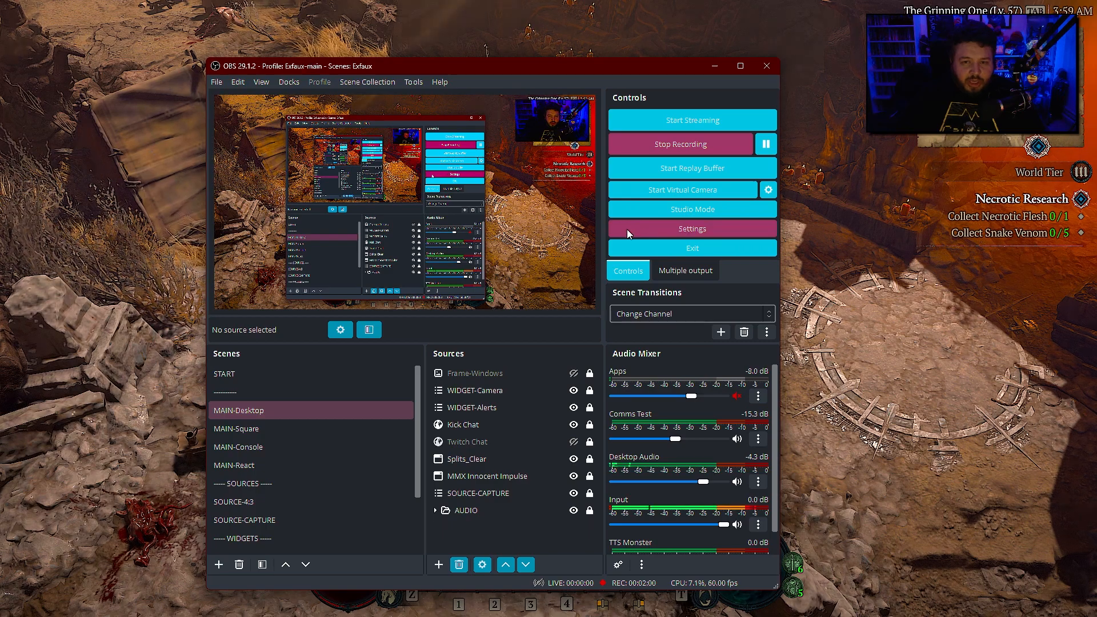
pyautogui.click(691, 229)
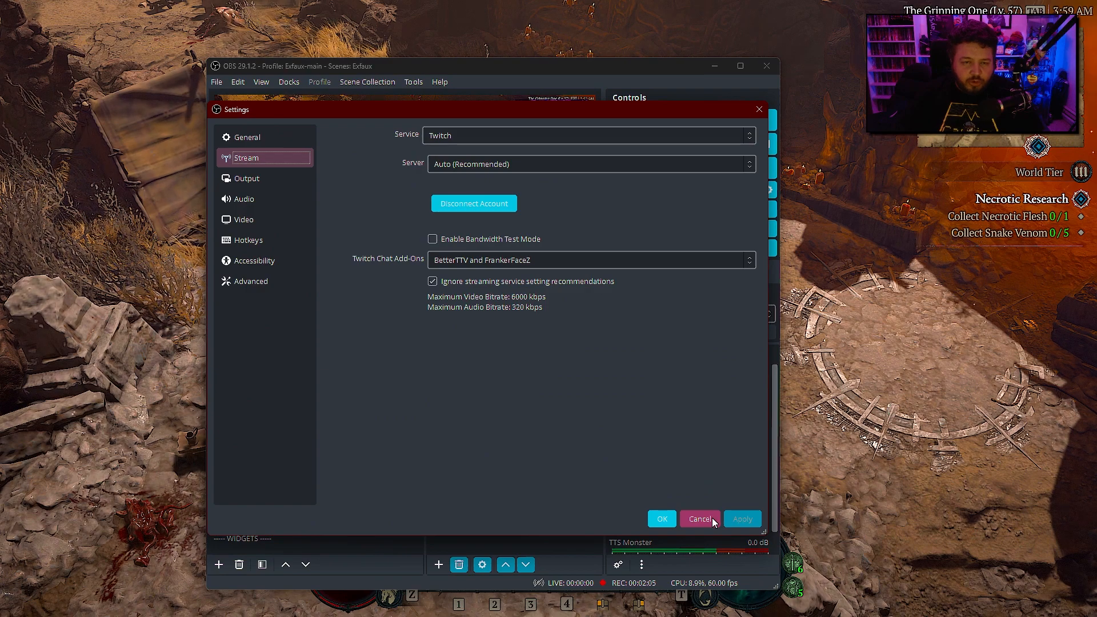
# Confirm Twitch is the stream service and cancel Settings without changes.
pyautogui.click(699, 518)
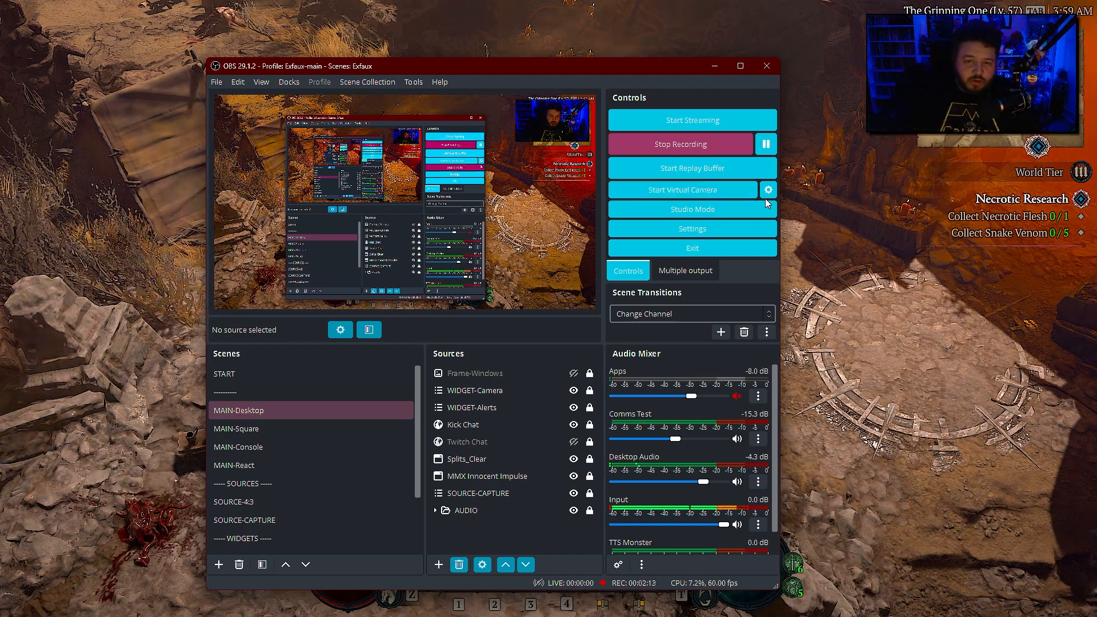
# Show the Multiple output tab listing the existing Kick target.
pyautogui.click(685, 271)
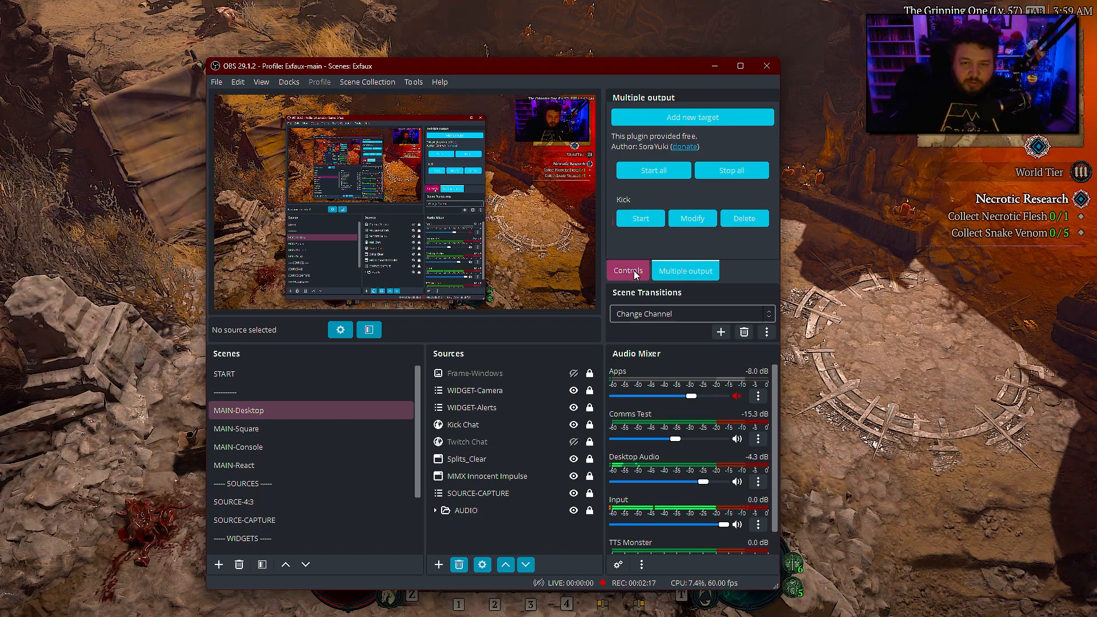
pyautogui.click(628, 270)
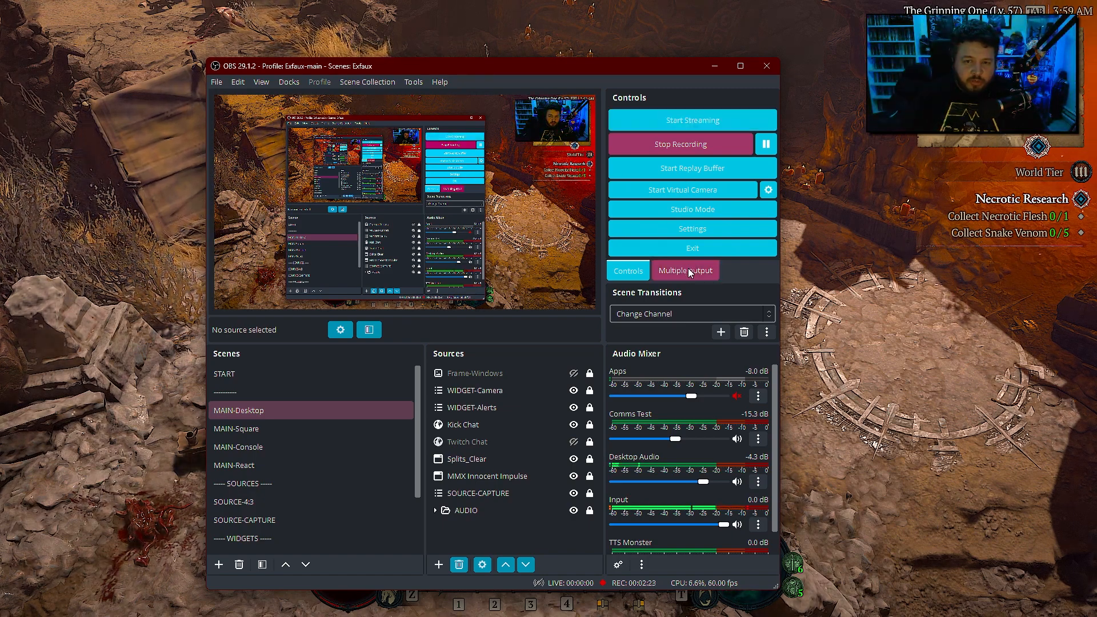
pyautogui.click(685, 270)
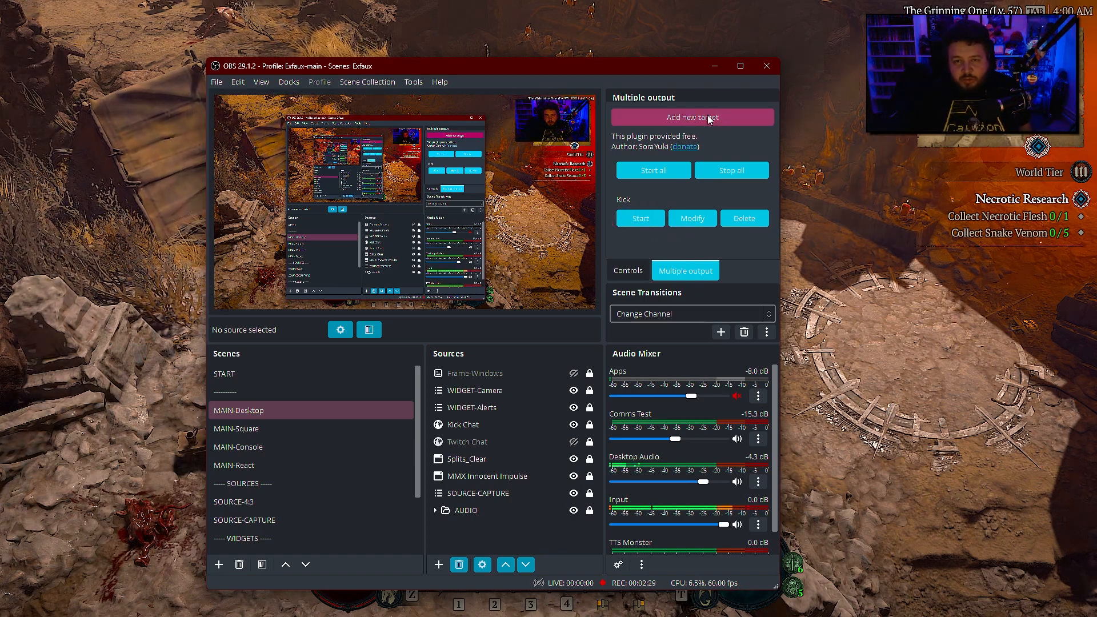
# Add a new streaming target named 'Kic…' and open Kick's stream key page.
pyautogui.click(691, 117)
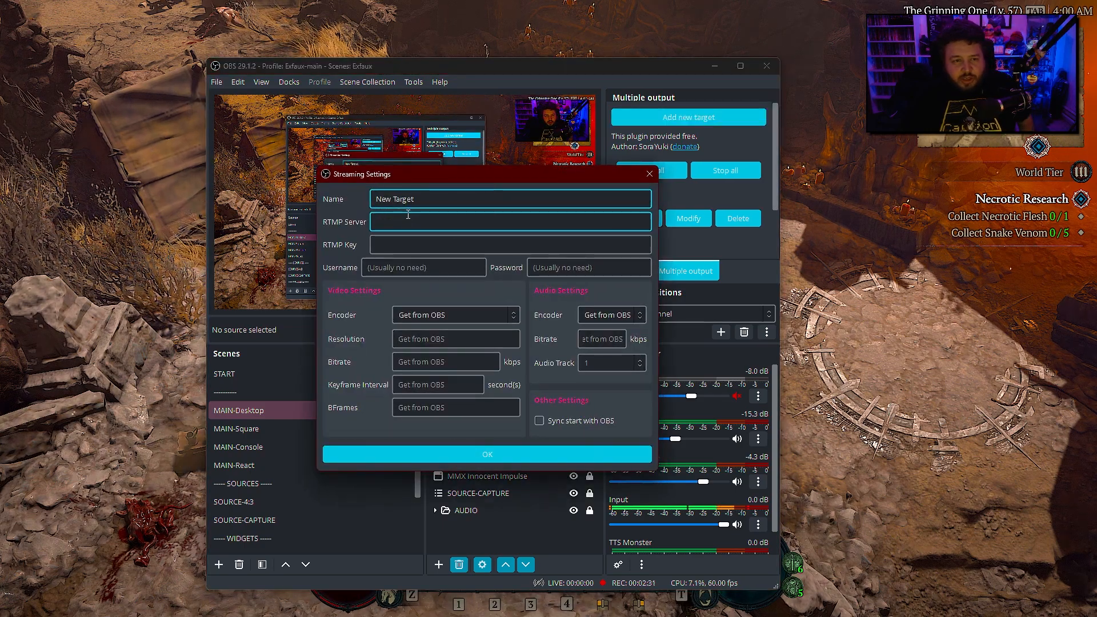
pyautogui.write('Kic')
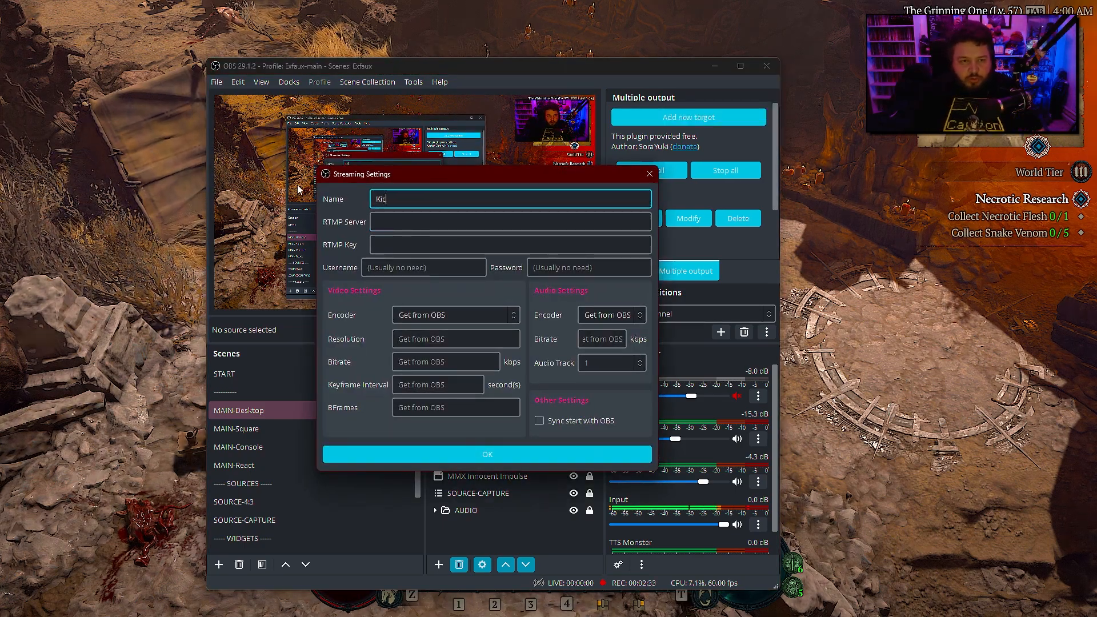
pyautogui.click(509, 222)
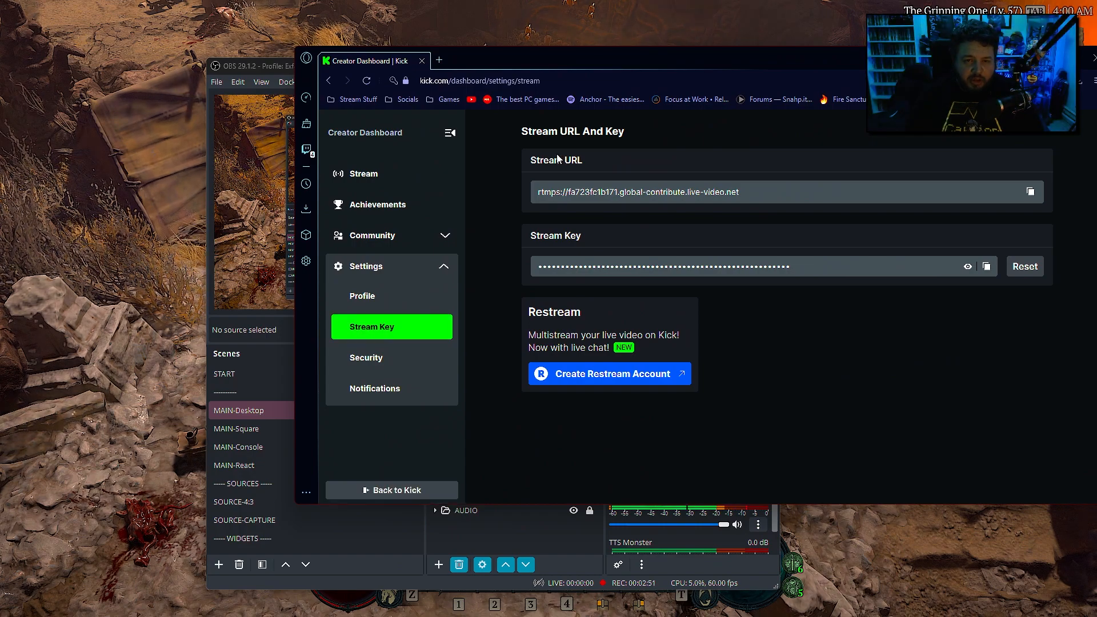
pyautogui.moveTo(875, 293)
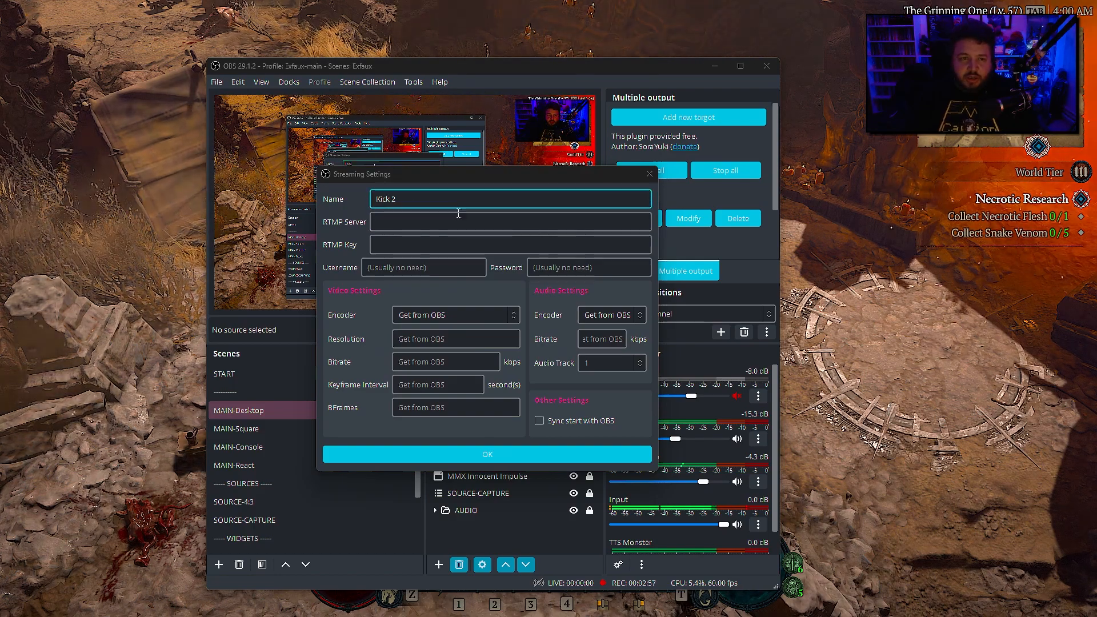
# Review the 'Kick 2' target's encoder, resolution and bitrate, then confirm with OK.
pyautogui.click(423, 268)
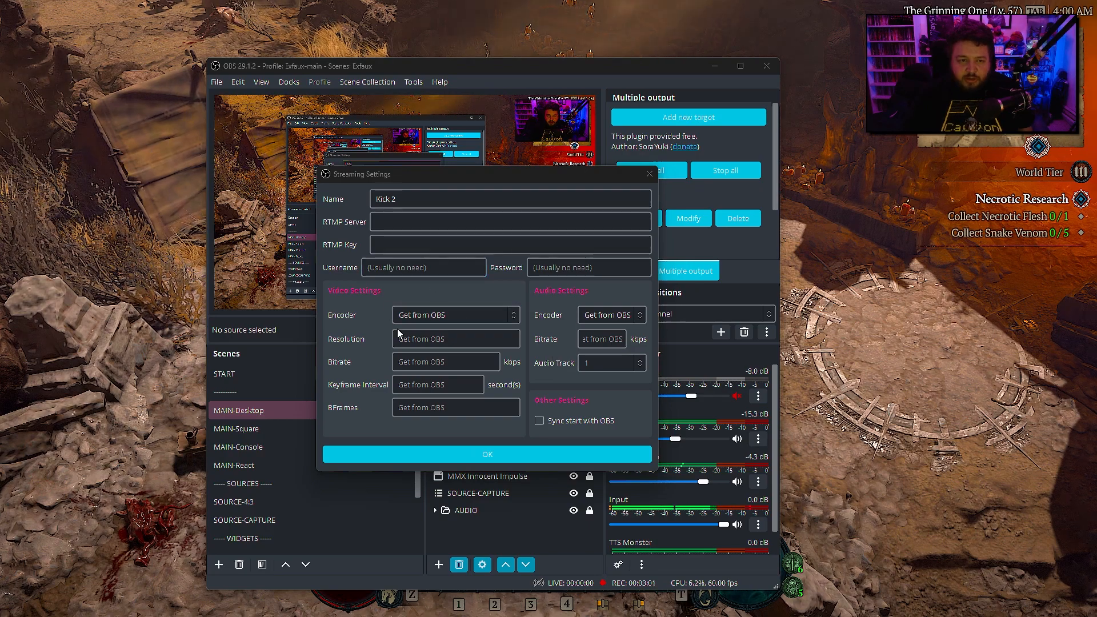
pyautogui.click(455, 314)
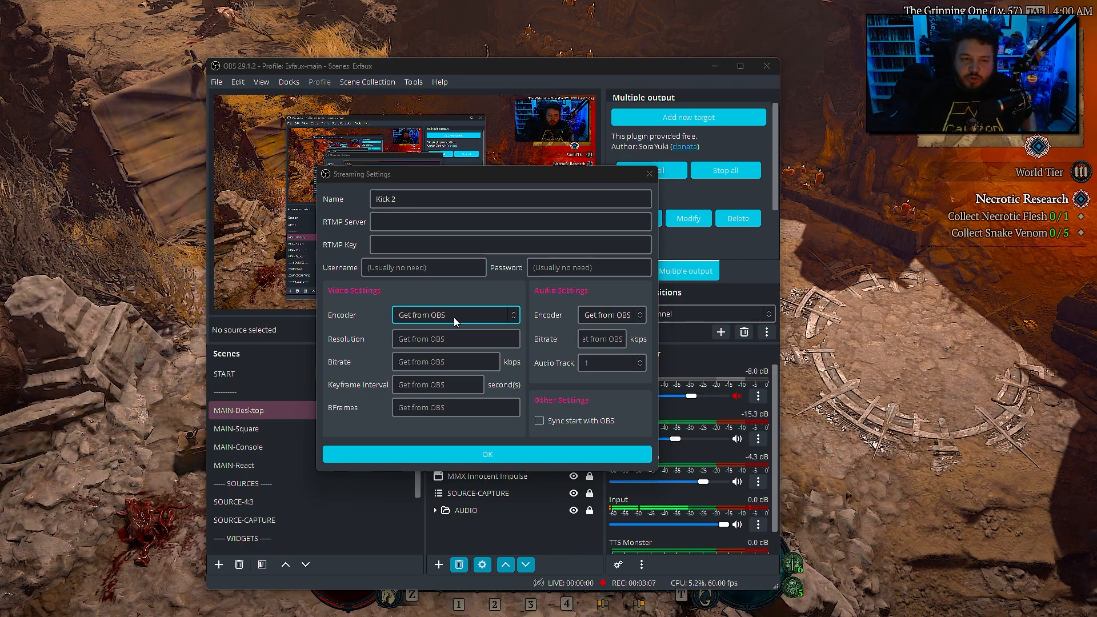
pyautogui.moveTo(563, 349)
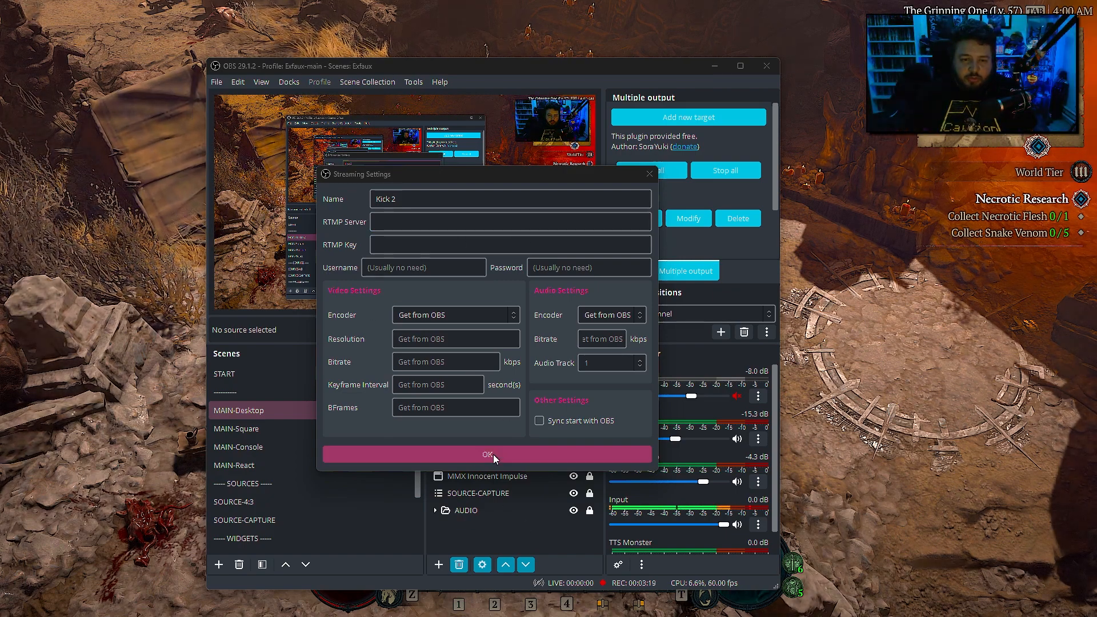
pyautogui.click(487, 454)
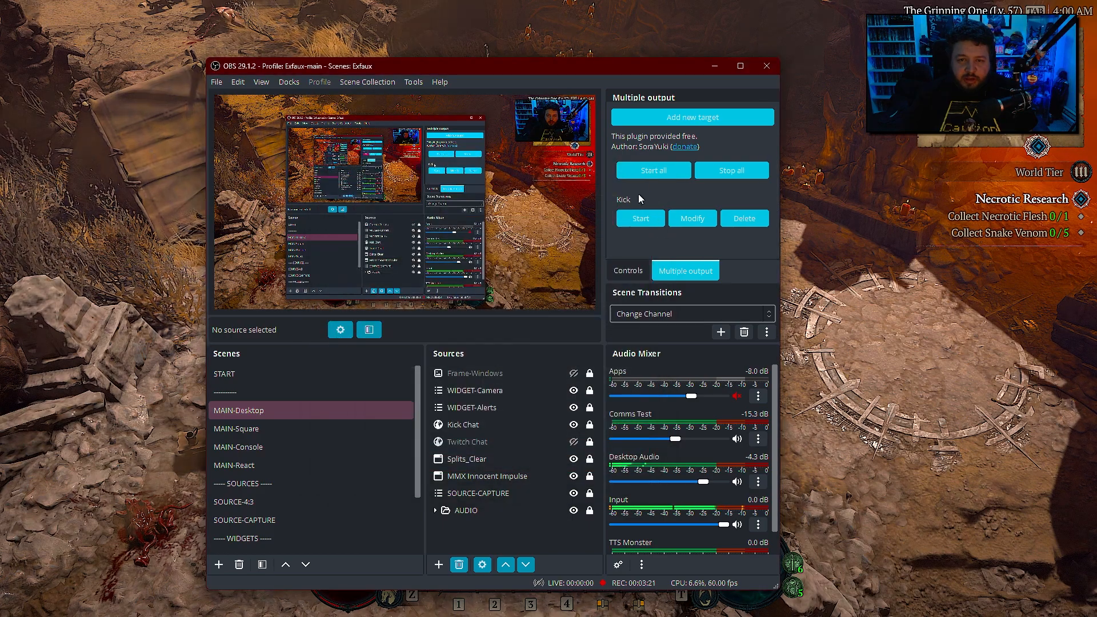
# Start the main stream and the Kick target so both broadcast simultaneously.
pyautogui.click(628, 270)
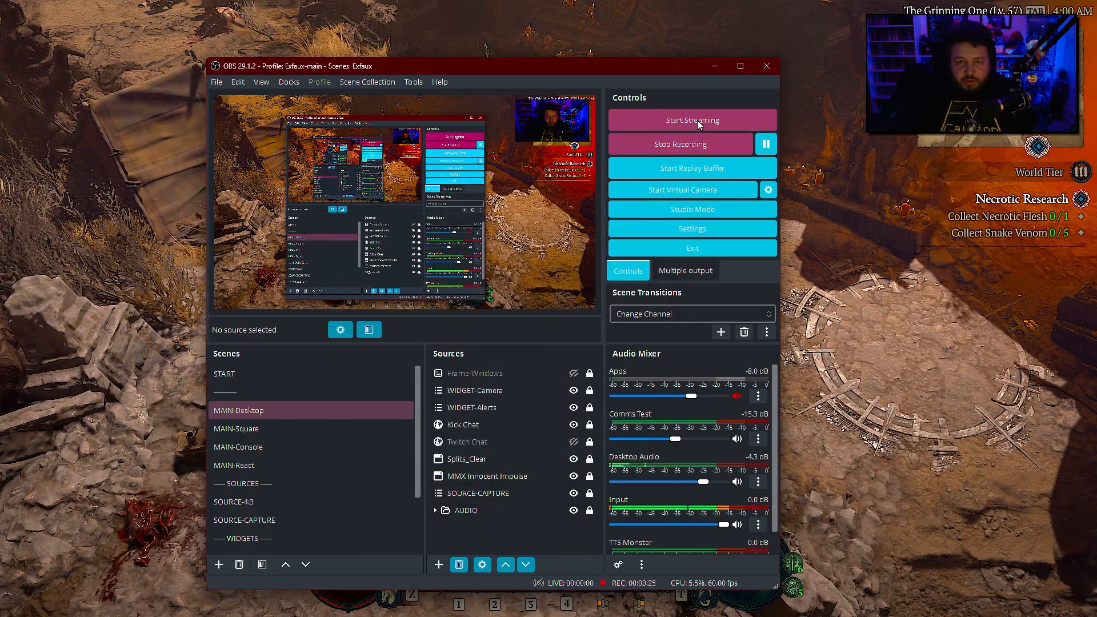
pyautogui.click(685, 270)
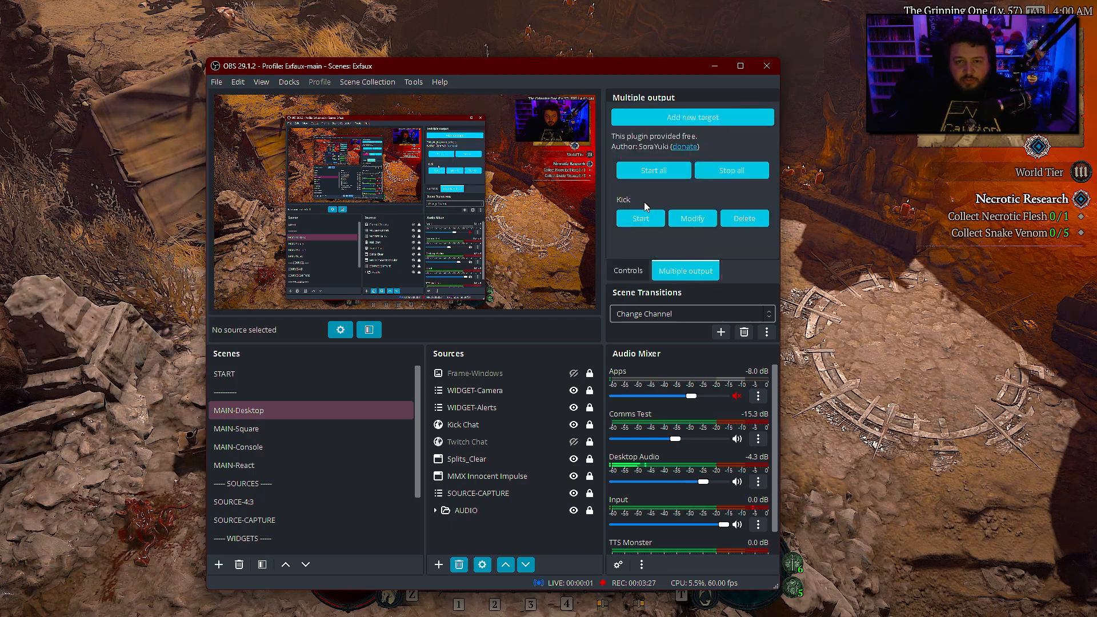
pyautogui.click(639, 218)
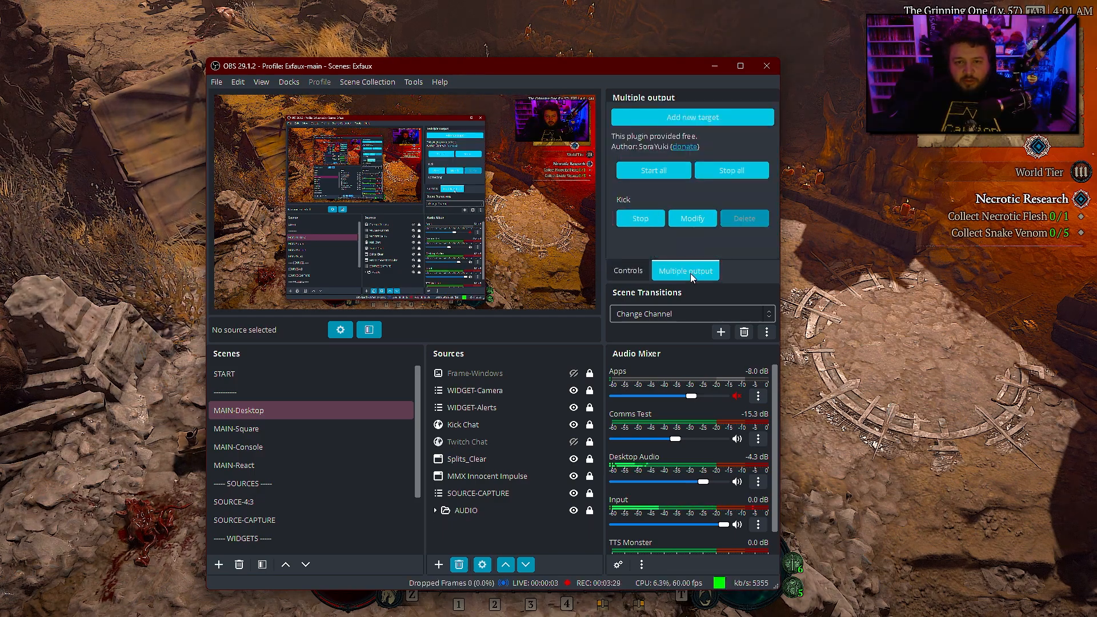